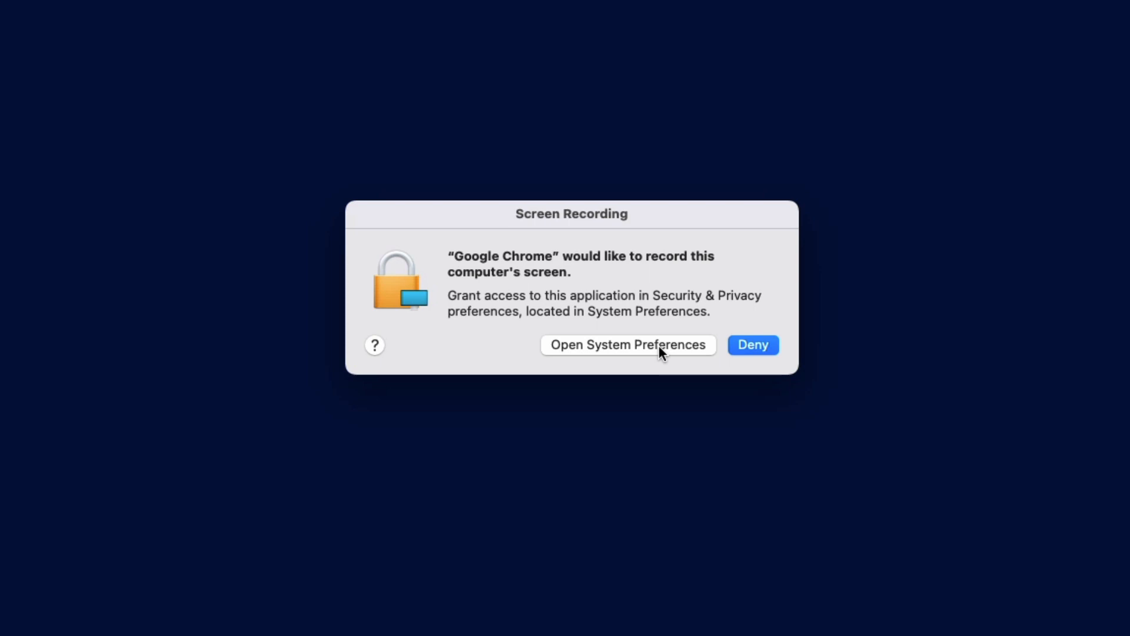
Step: Choose Open System Preferences in Chrome's Screen Recording permission alert
left_click(628, 345)
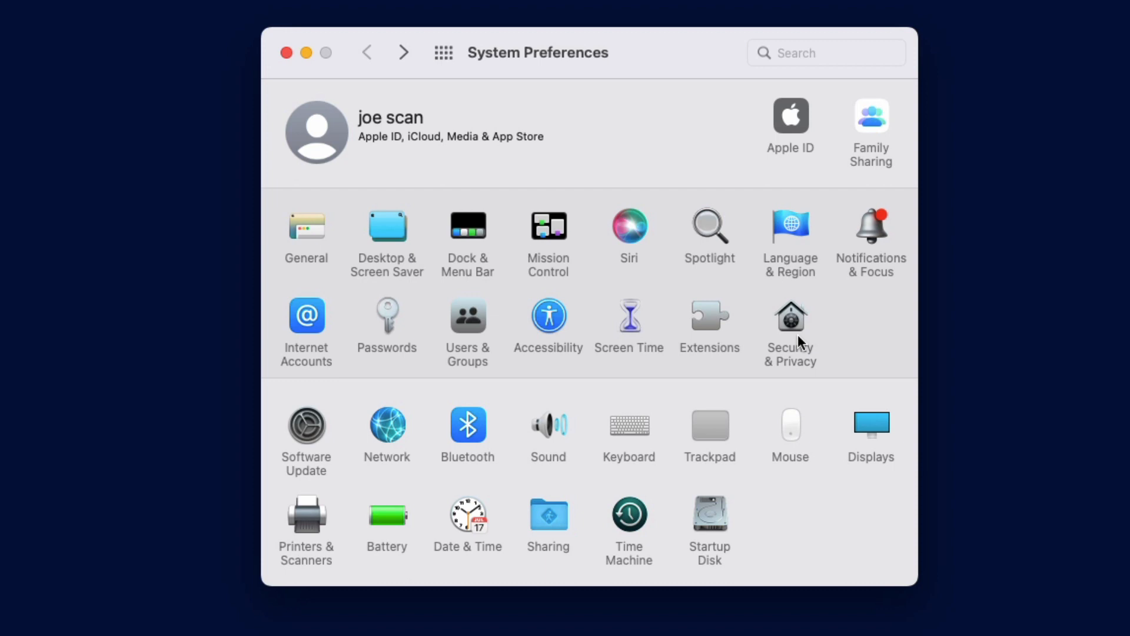
Step: Unlock Security & Privacy's Screen Recording list with the administrator password
left_click(789, 317)
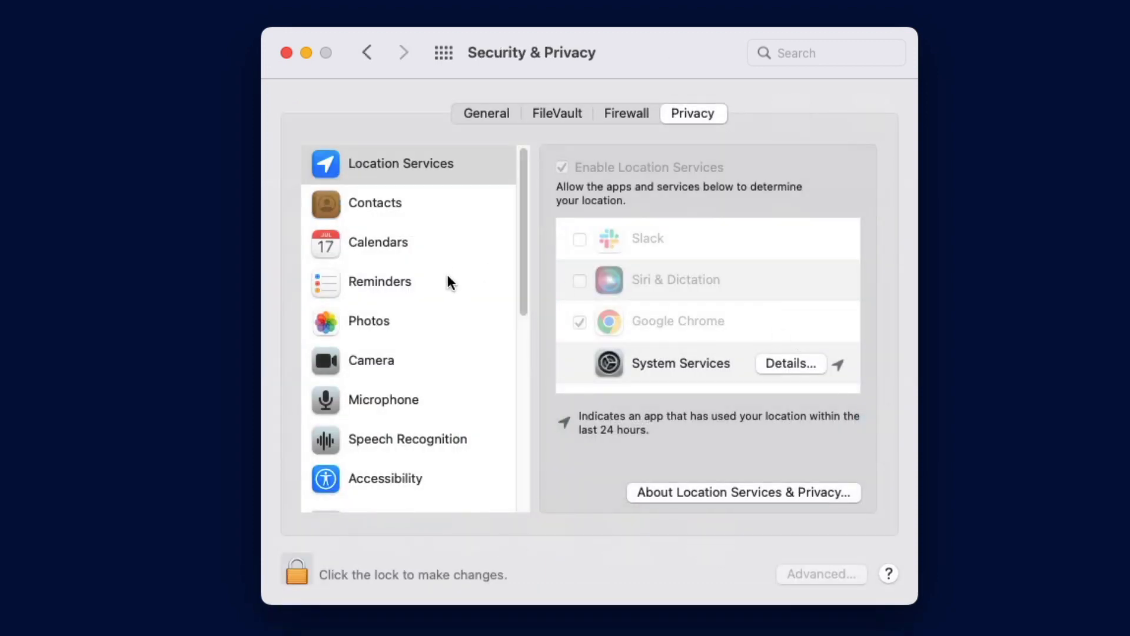
scroll("down", 3)
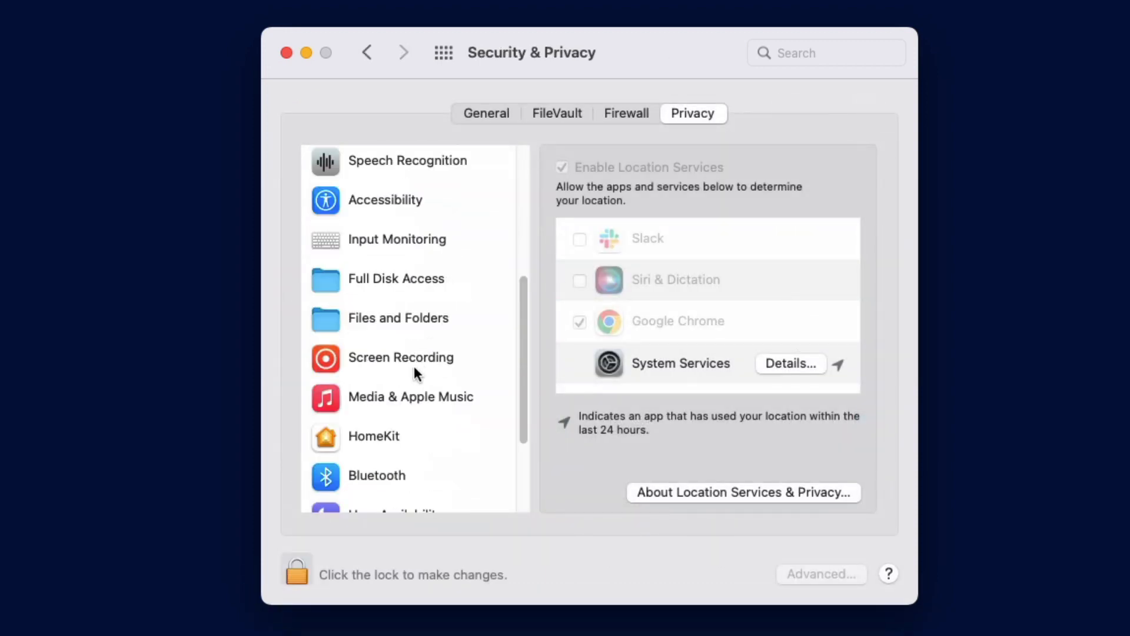
left_click(401, 357)
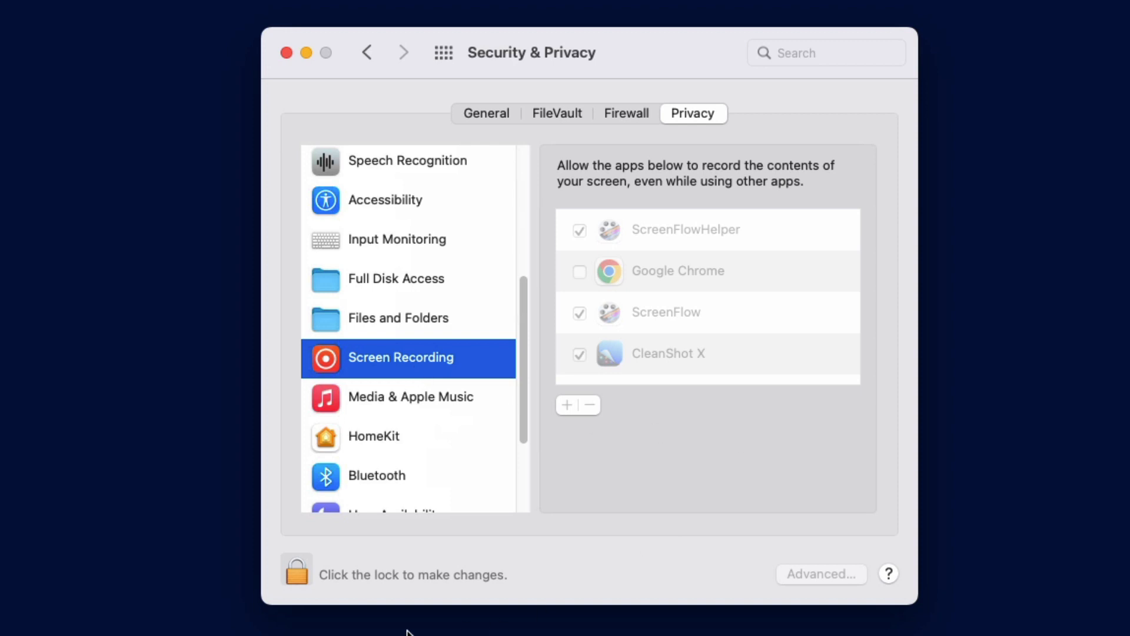
left_click(297, 574)
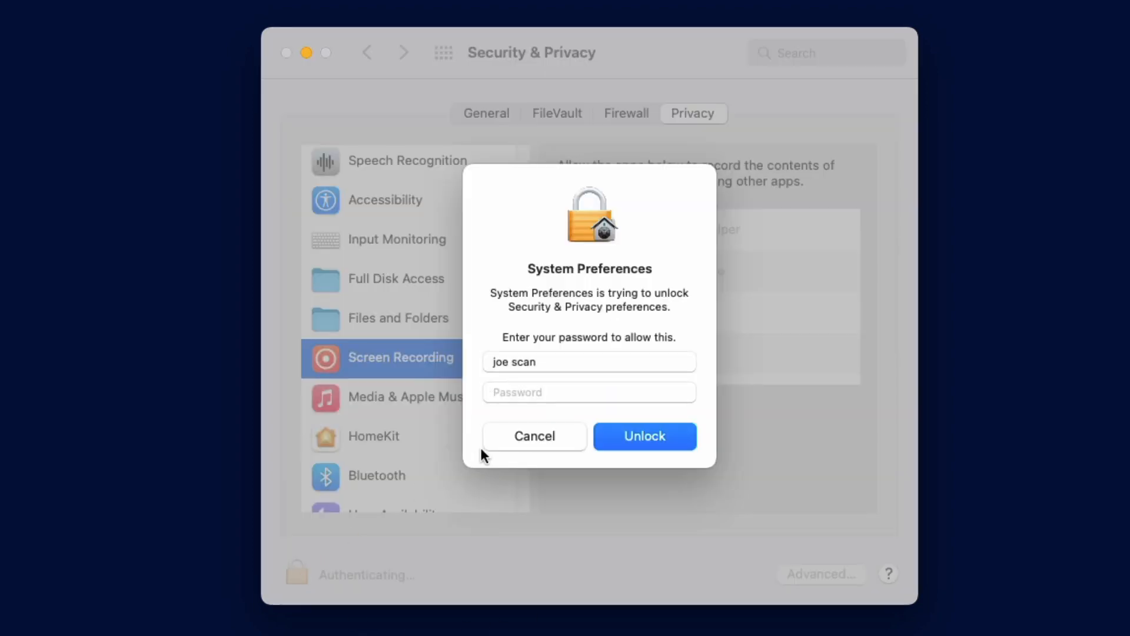
type("password")
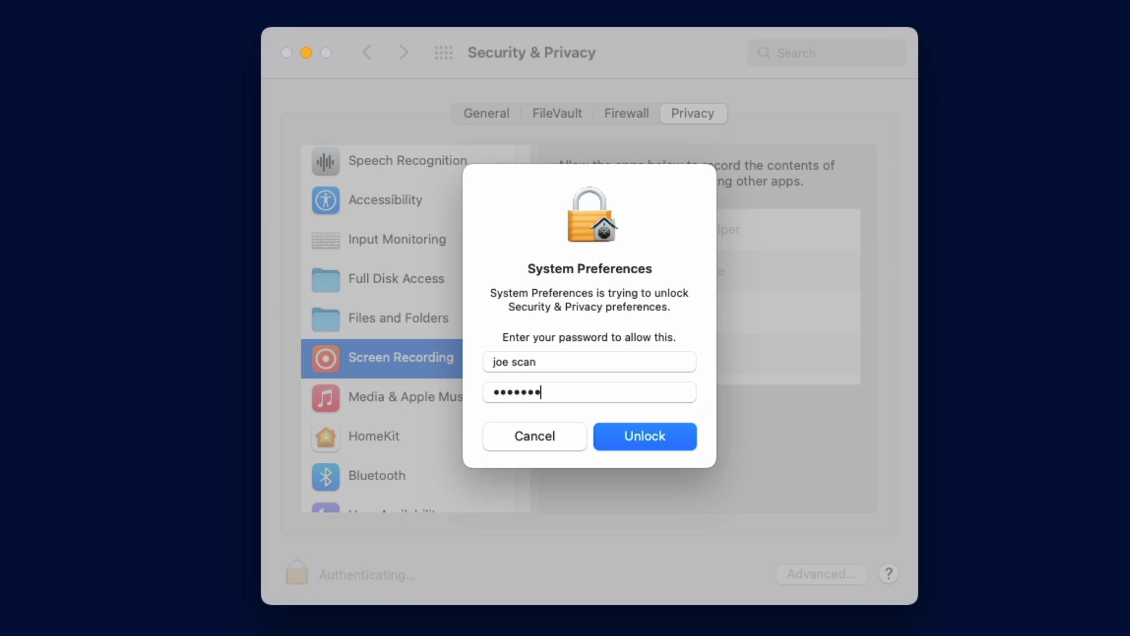
left_click(645, 436)
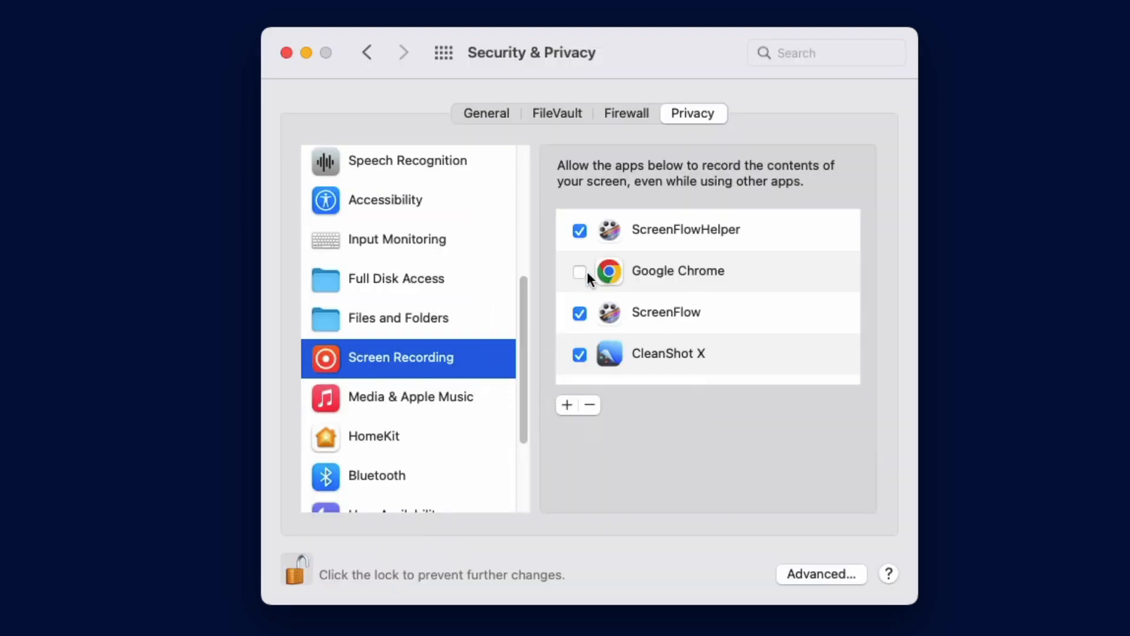
Step: Tick Google Chrome in the Screen Recording list and accept Quit & Reopen
left_click(579, 272)
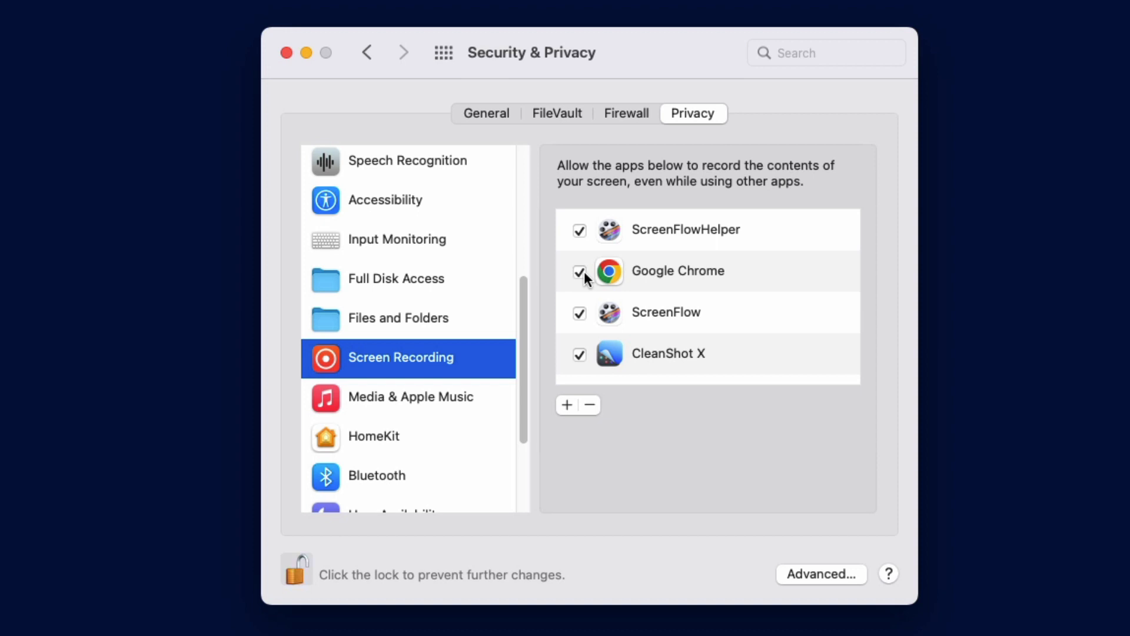
left_click(579, 272)
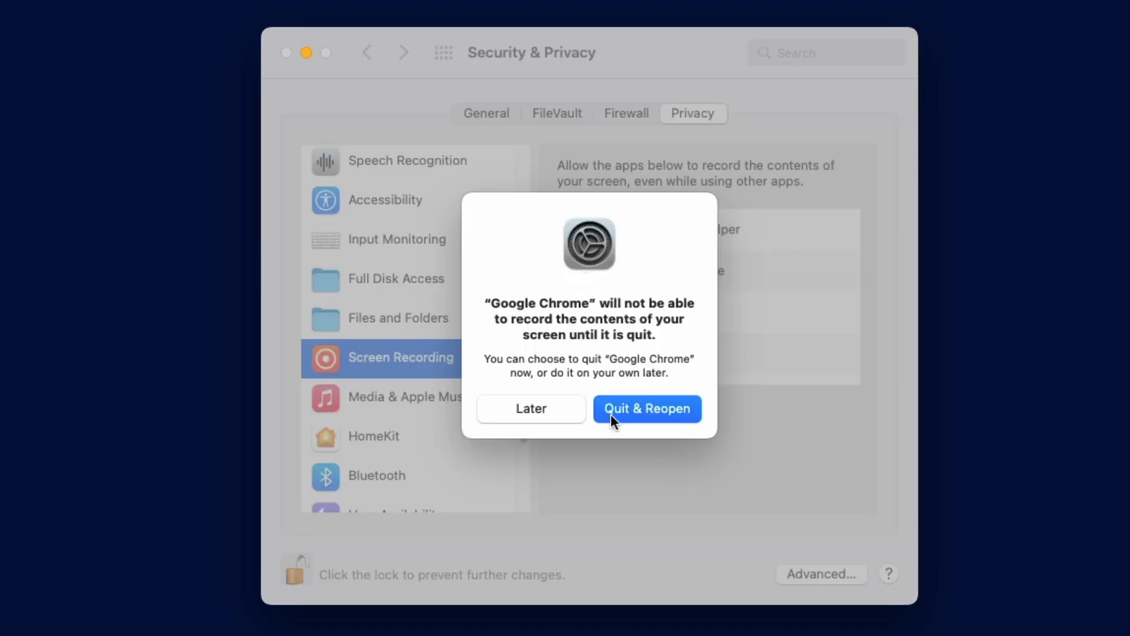
mouse_move(634, 419)
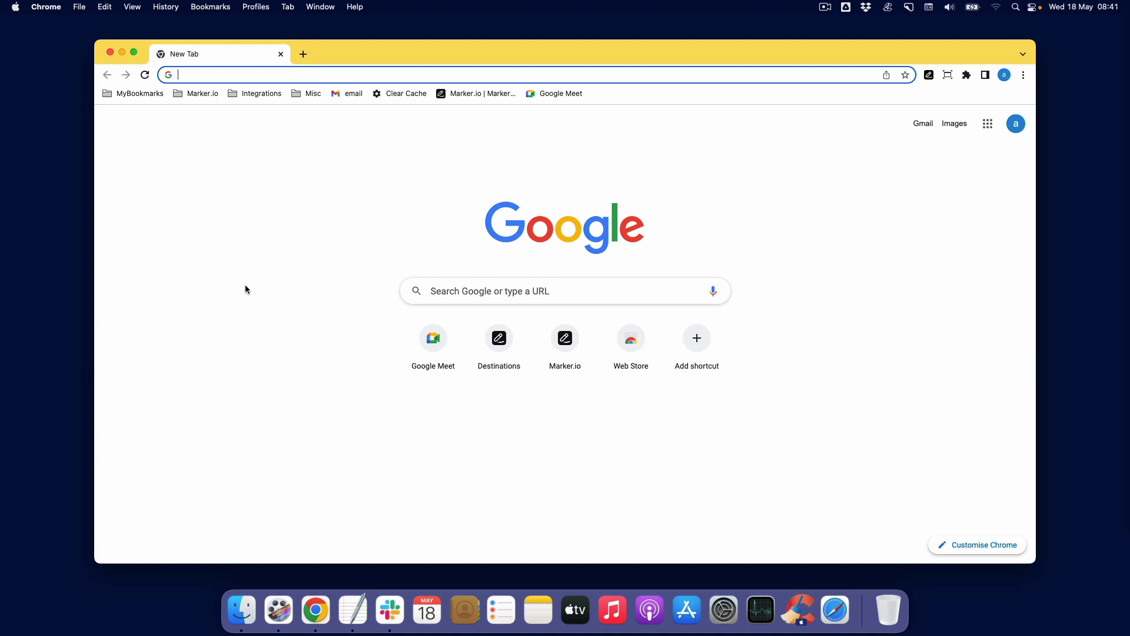
Step: Choose About Google Chrome from the Chrome menu bar menu
left_click(45, 7)
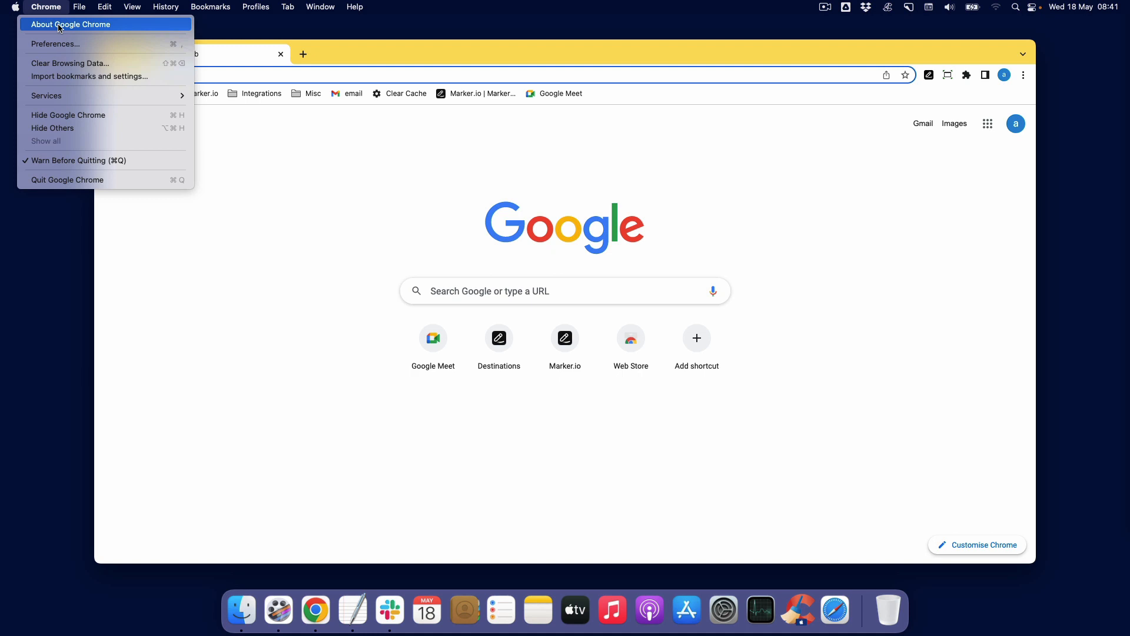
left_click(81, 24)
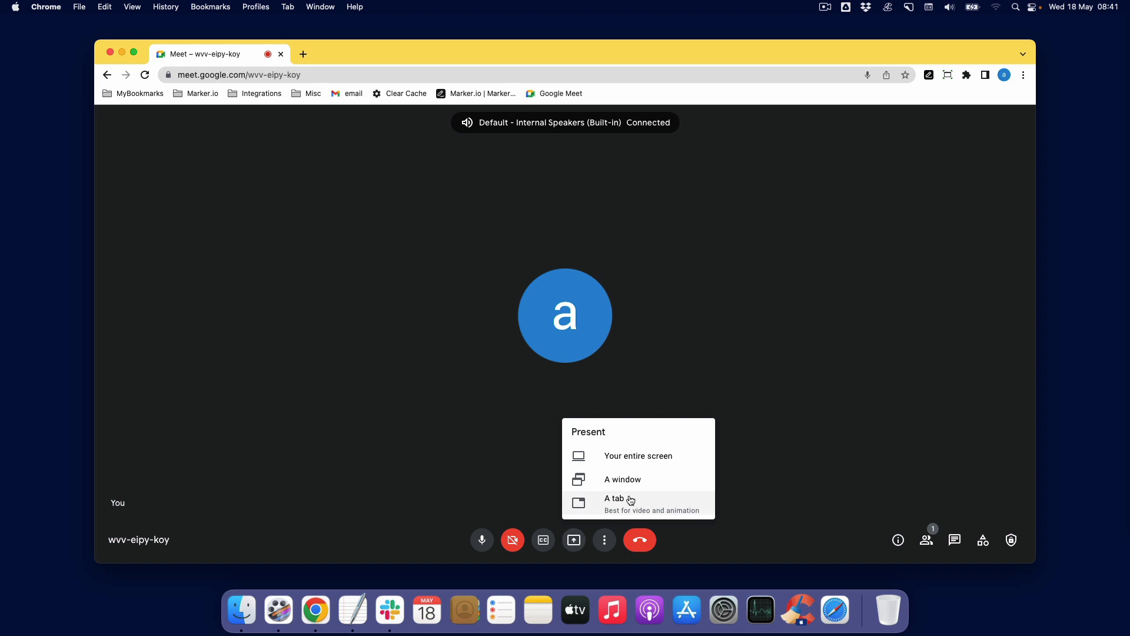
Step: Present Your entire screen, selecting Screen 1 and sharing it with the call
left_click(638, 456)
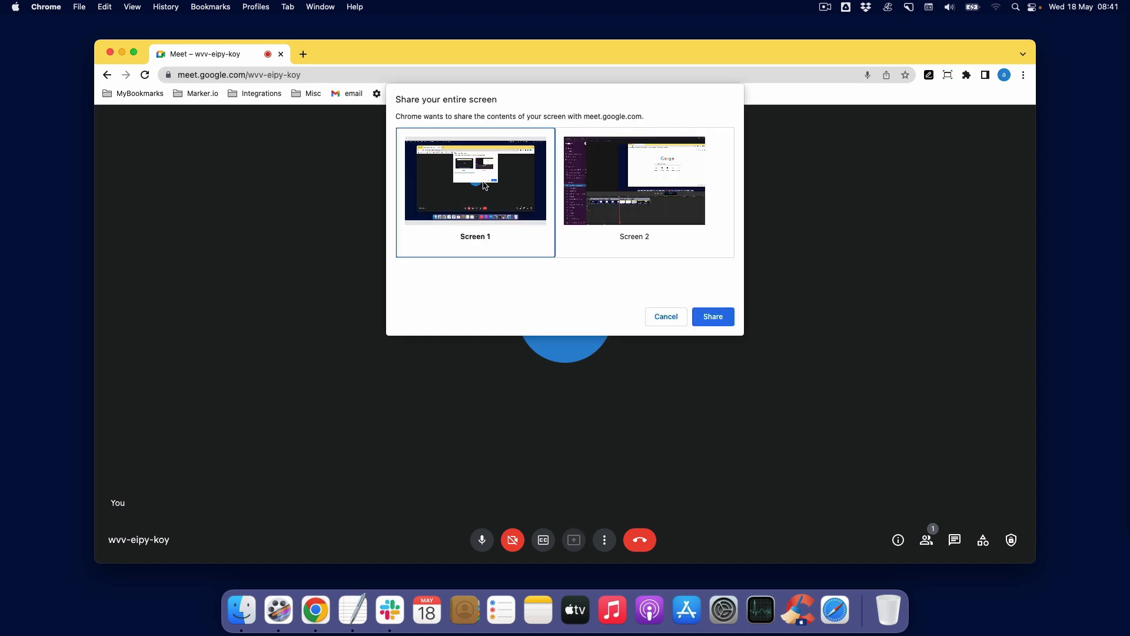
left_click(713, 317)
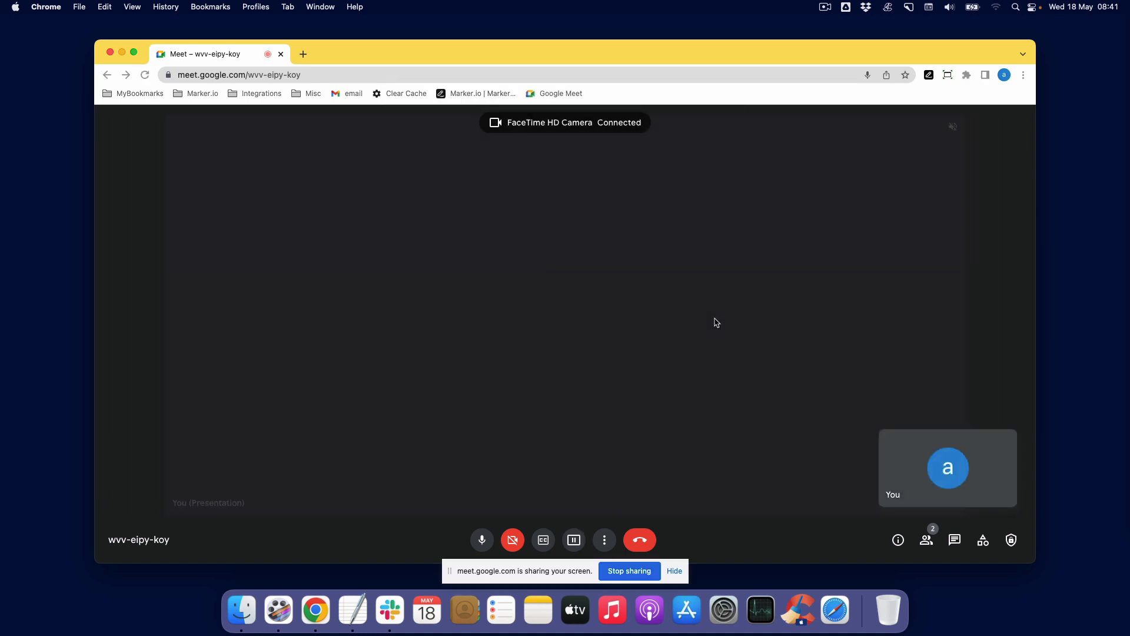
left_click(573, 540)
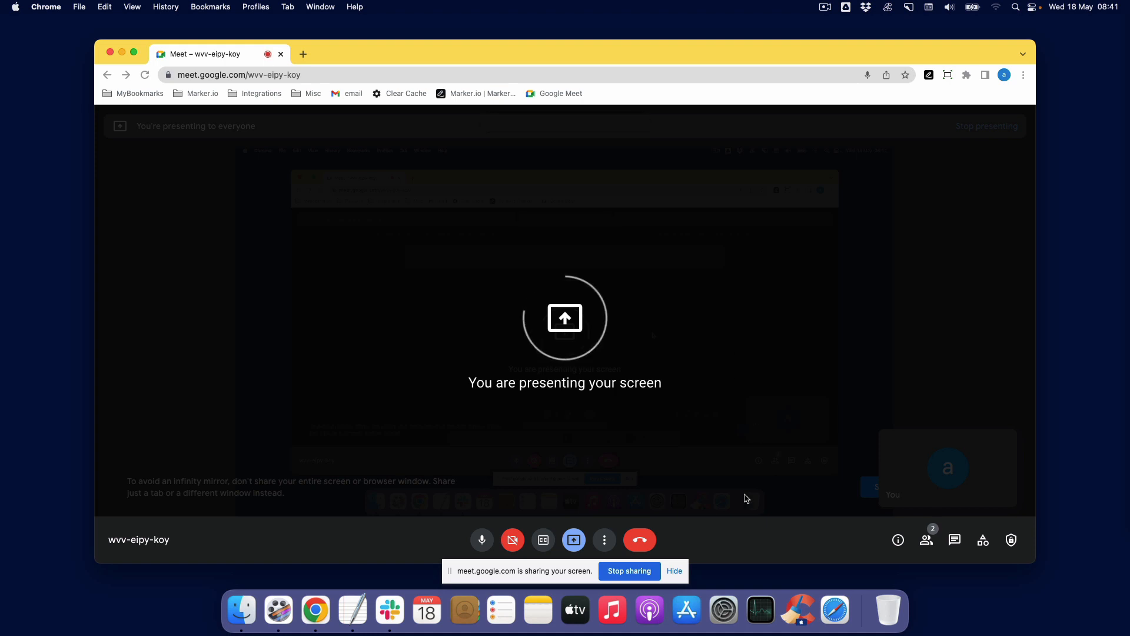